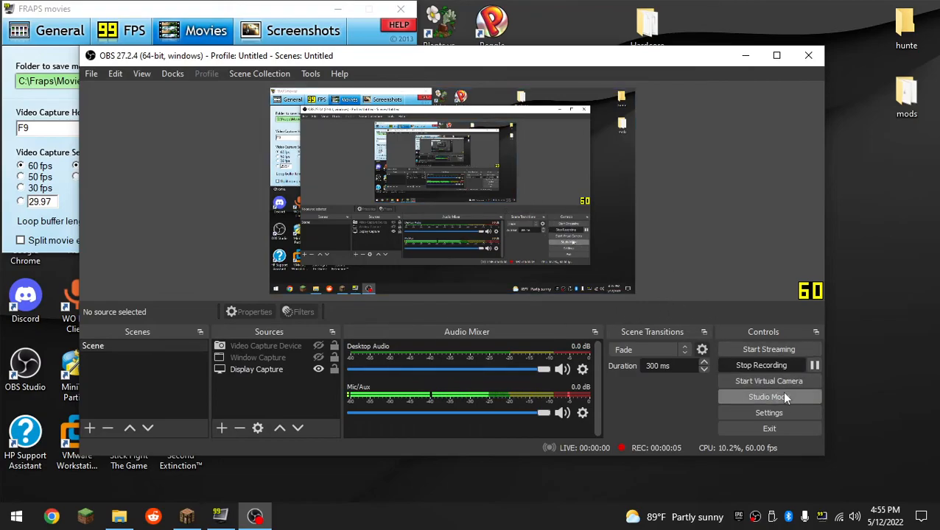
mouse_move(862, 301)
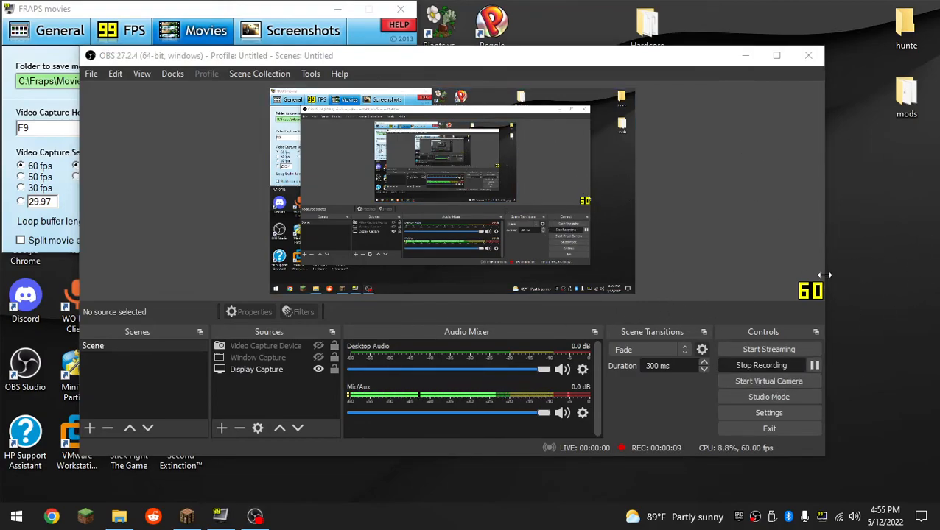
mouse_move(875, 289)
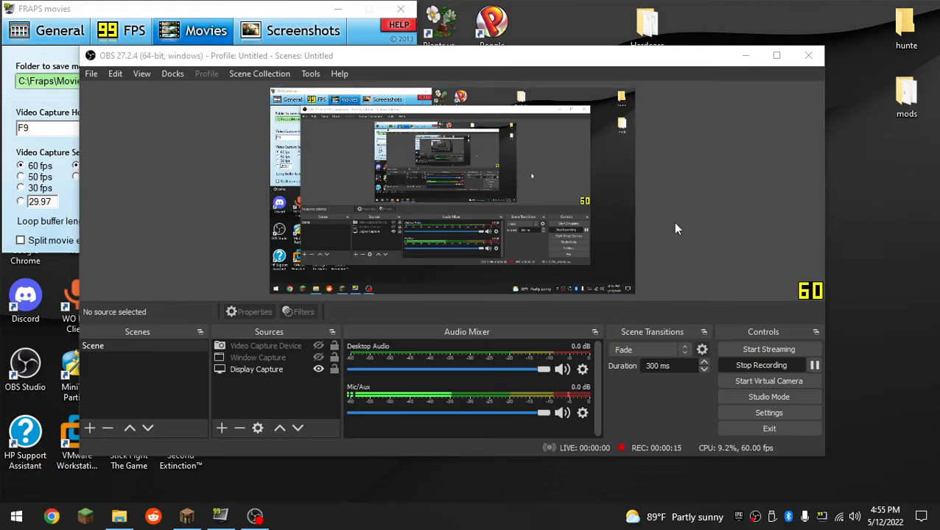
mouse_move(672, 276)
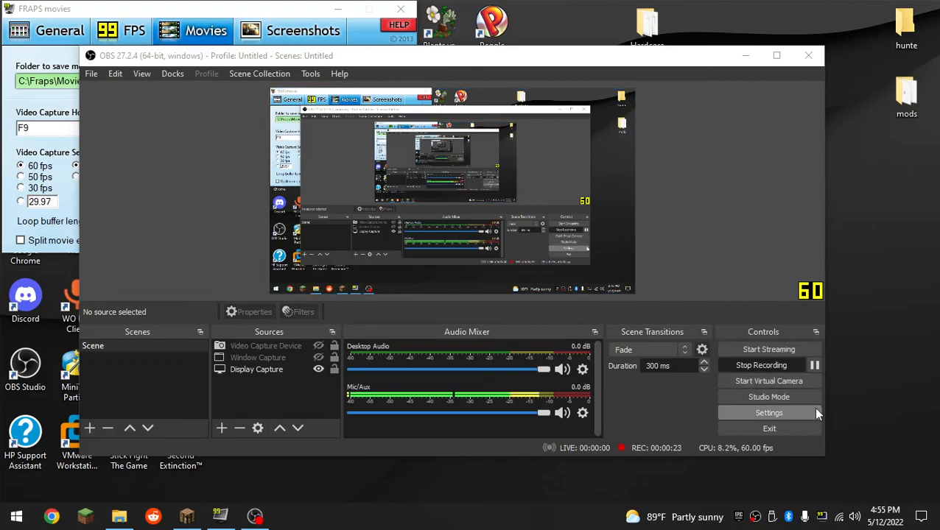
- Open OBS Video settings: 1360x768 canvas and output, Bicubic sharpened downscale, 60 fps
left_click(768, 412)
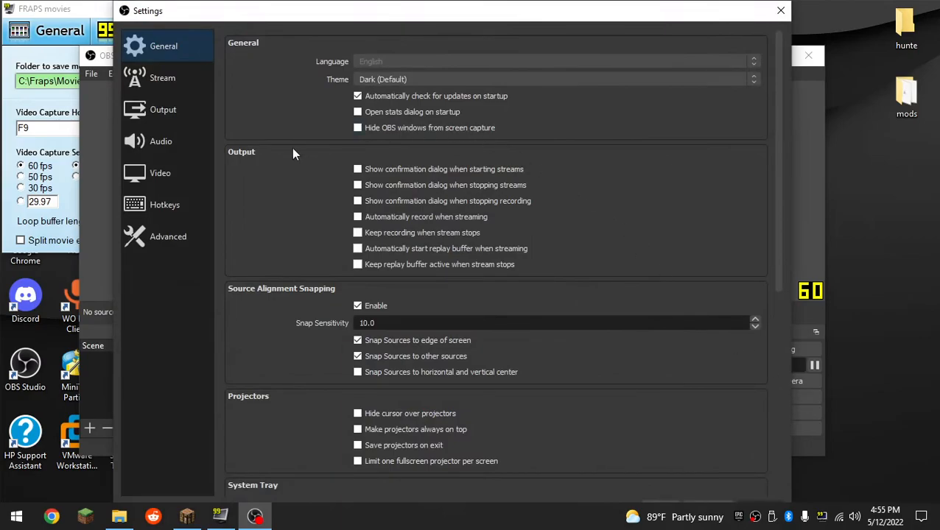
left_click(160, 172)
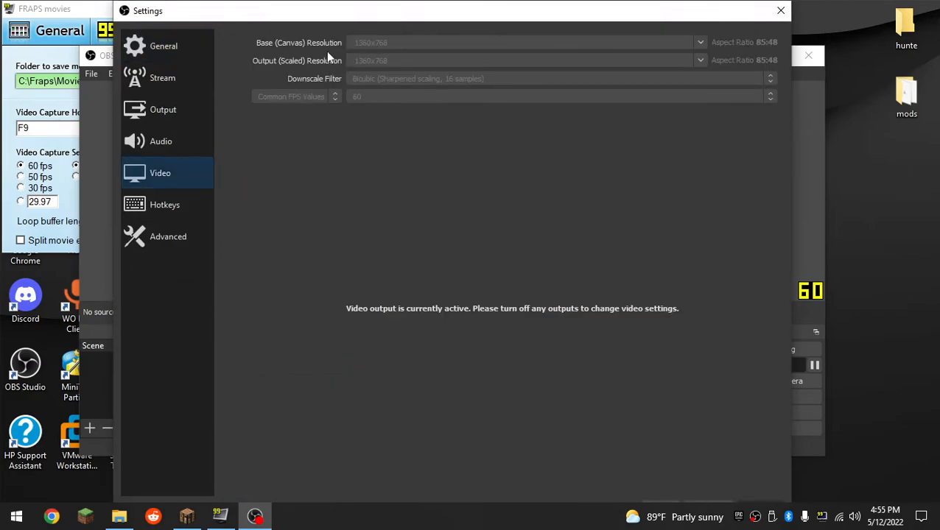
mouse_move(354, 49)
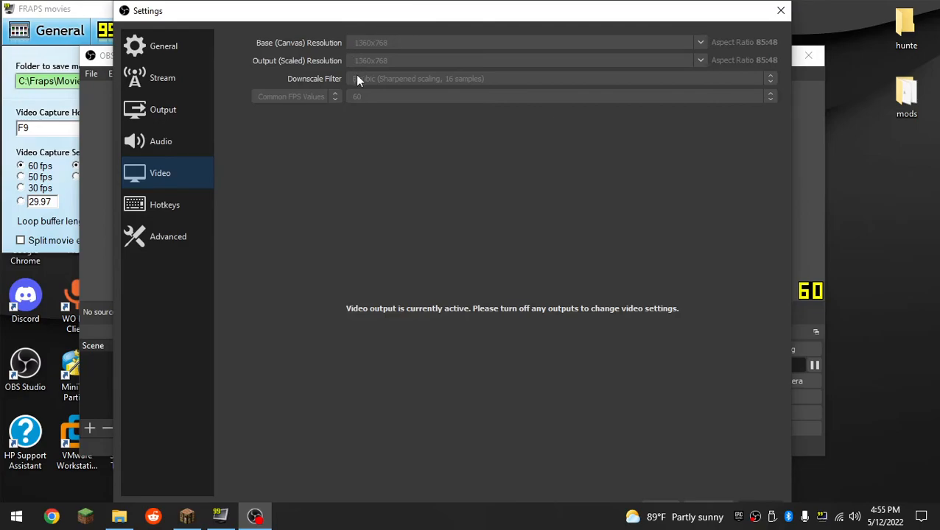
mouse_move(361, 70)
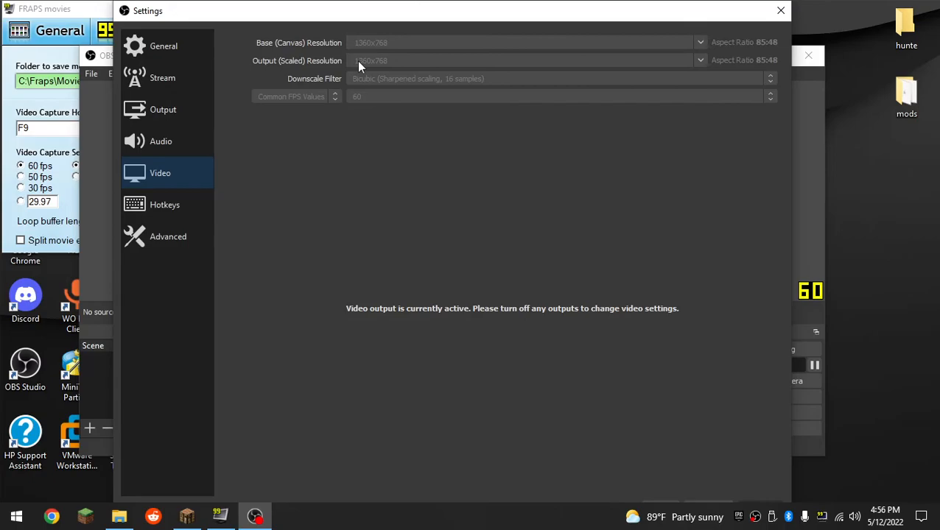
mouse_move(593, 353)
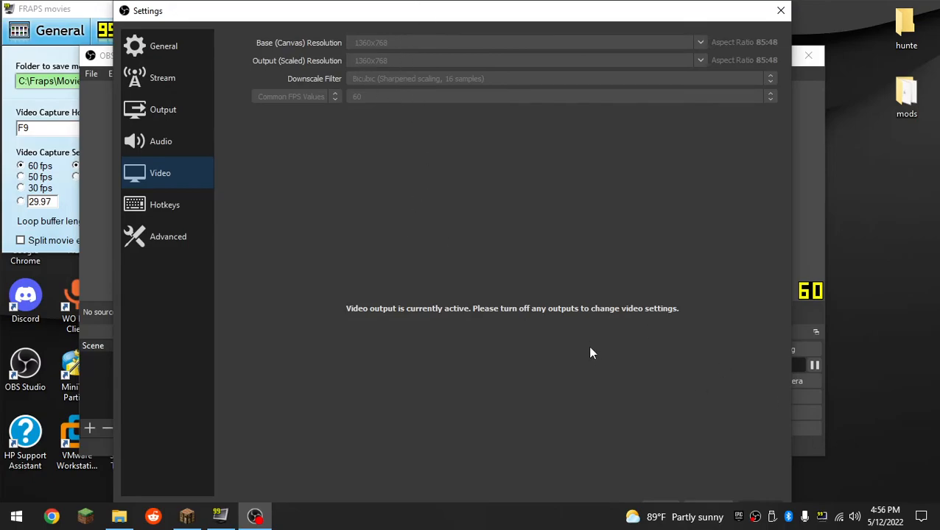
mouse_move(542, 386)
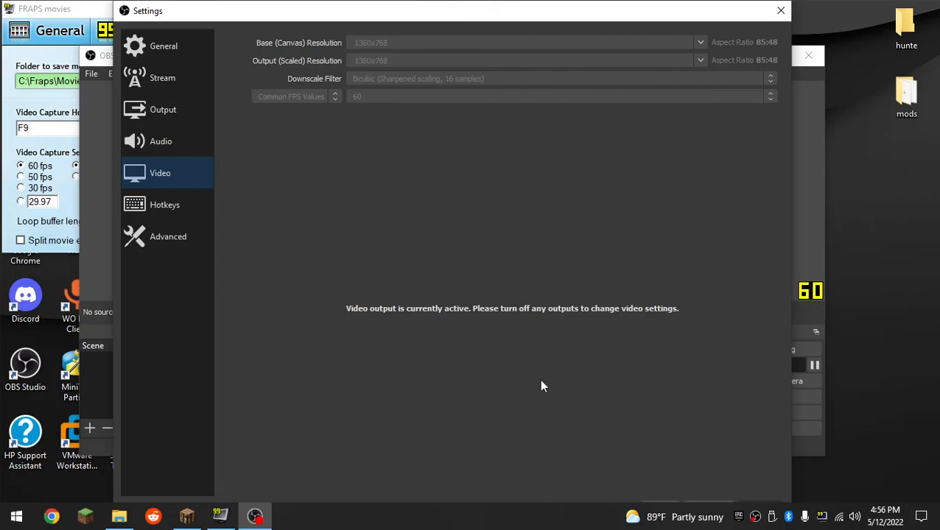
mouse_move(396, 77)
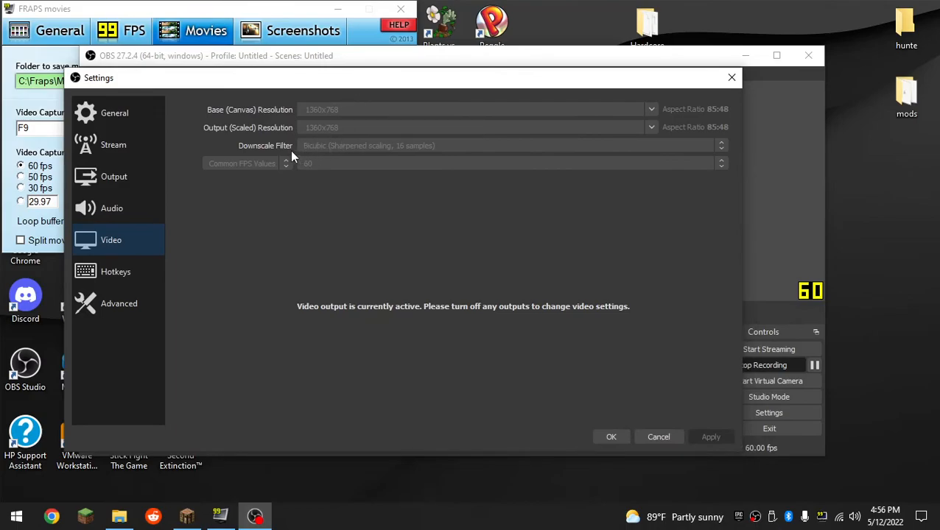
mouse_move(328, 130)
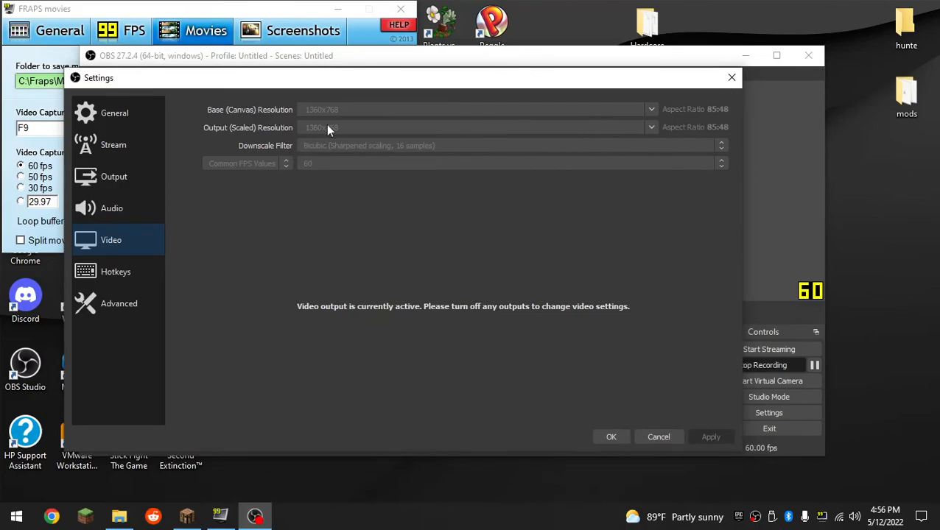
mouse_move(282, 140)
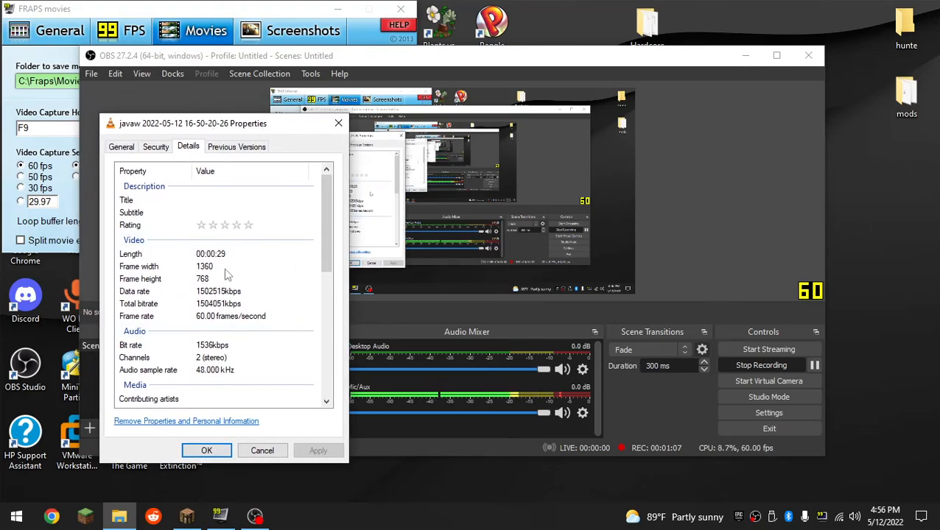
mouse_move(223, 275)
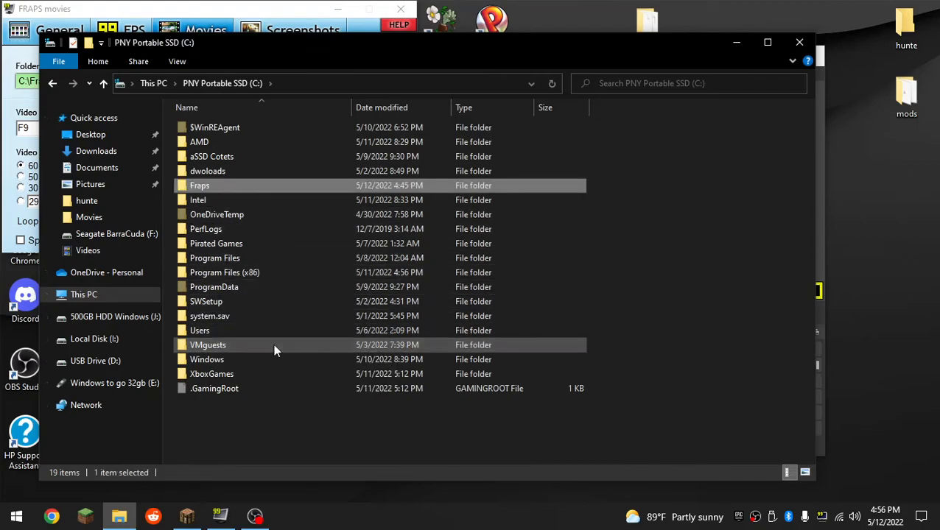
- Open C:\Fraps\Movies and play the 16-50-20-26 clip in VLC
double_click(199, 185)
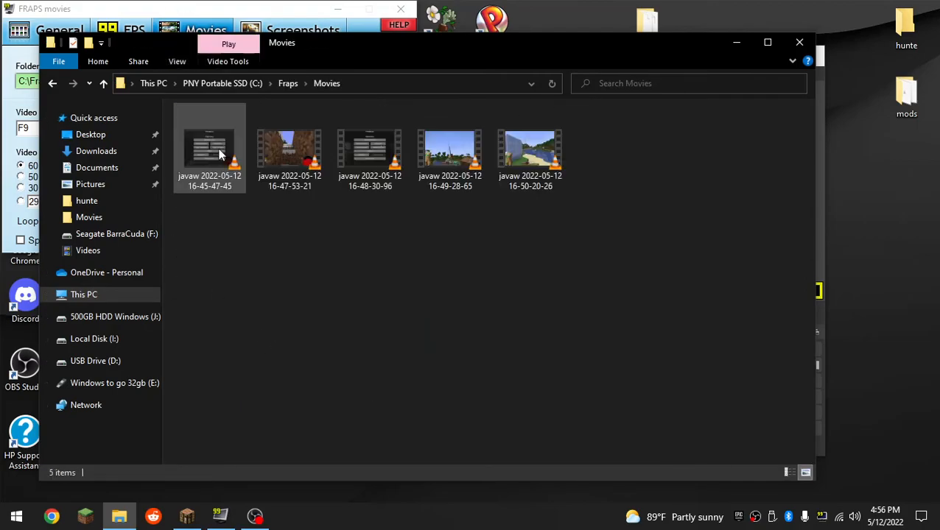
double_click(529, 148)
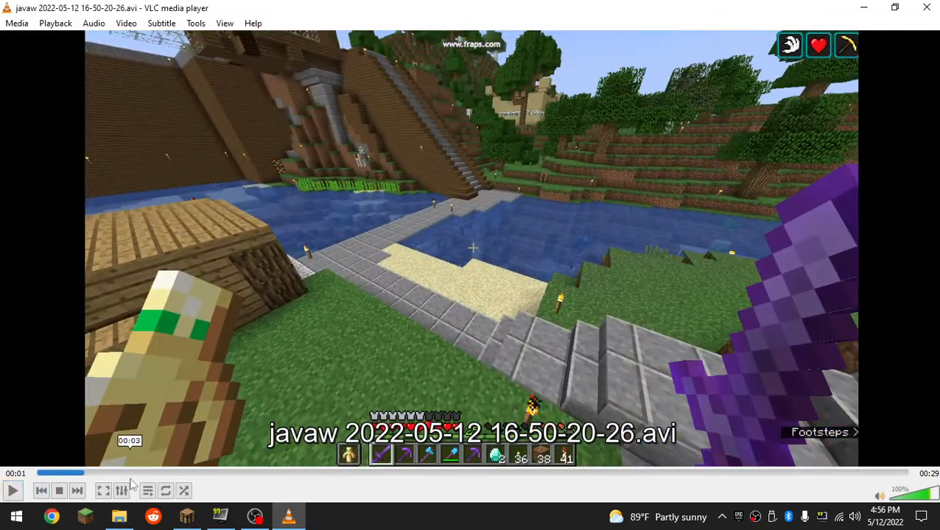
- Open and close VLC's Adjustments and Effects while the Fraps clip plays toward 26 seconds
left_click(121, 491)
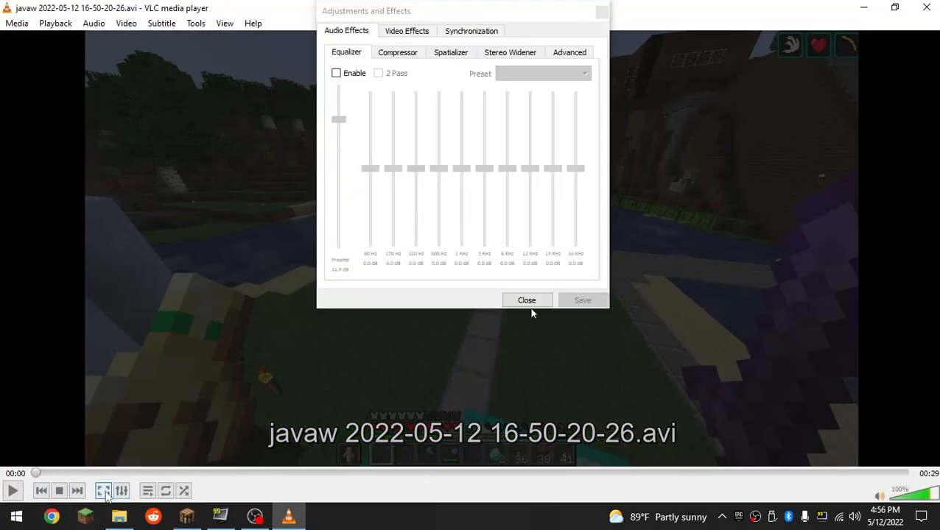
left_click(526, 300)
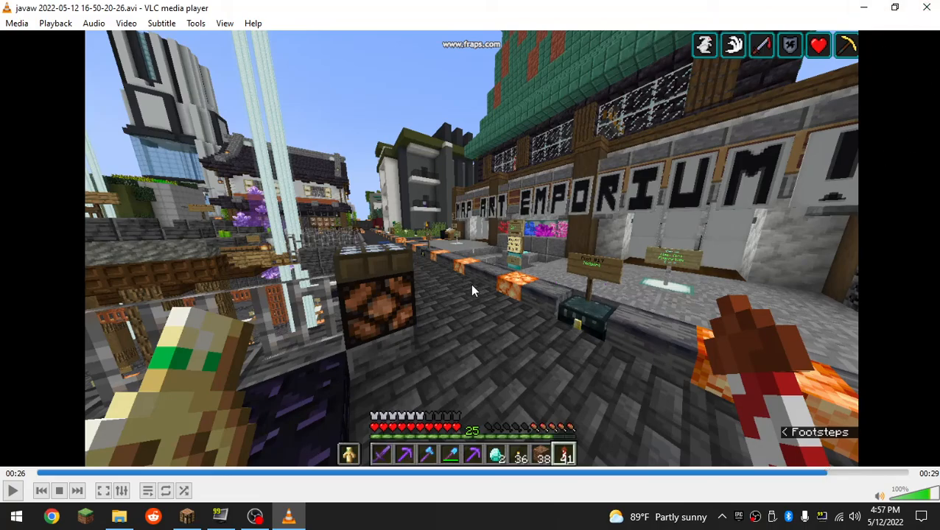
mouse_move(578, 302)
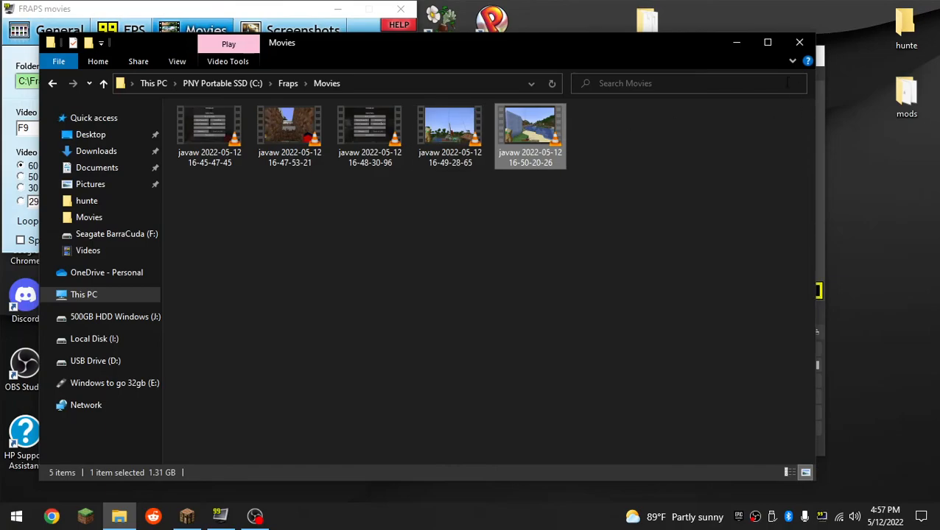
- Open OBS's saved recordings via File > Show Recordings and launch the newest one
left_click(91, 73)
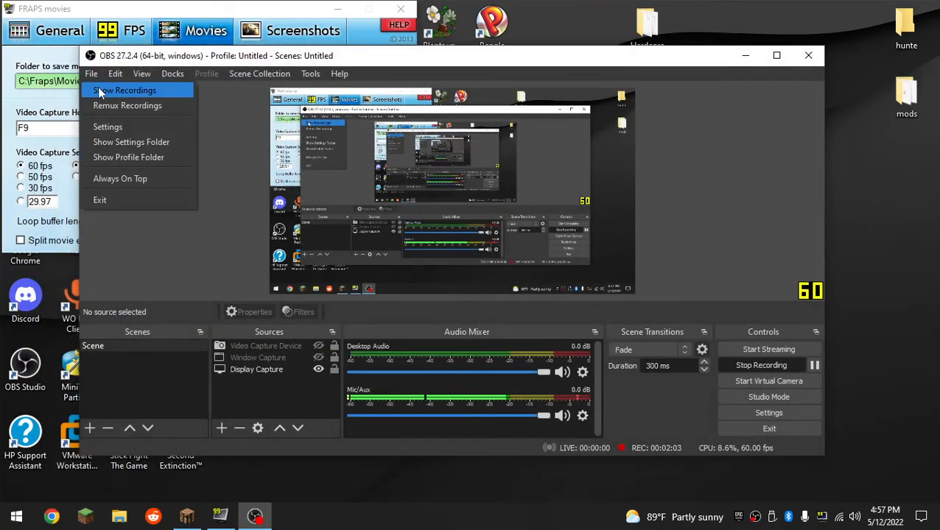
left_click(123, 90)
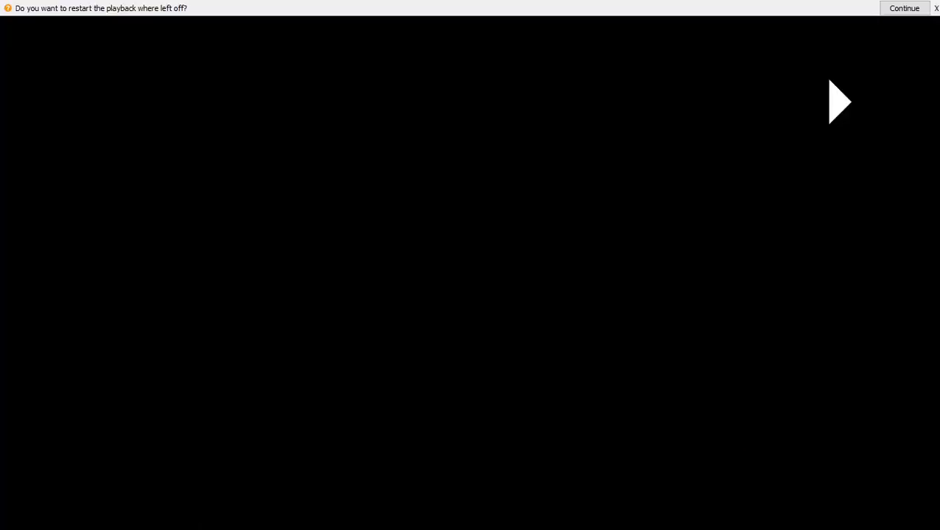
- Resume the OBS Minecraft recording in VLC, noting 'he shop got a whole let less lag'
left_click(904, 8)
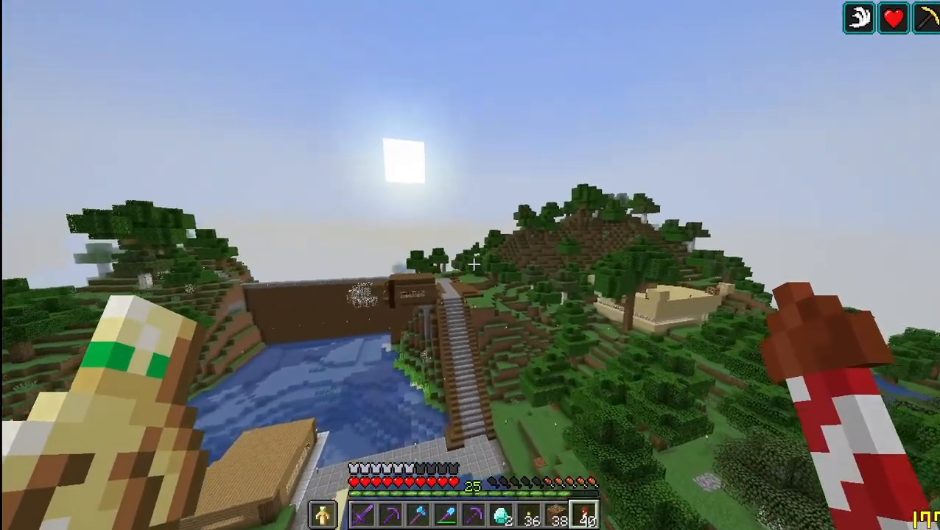
mouse_move(470, 265)
type("i feel like t")
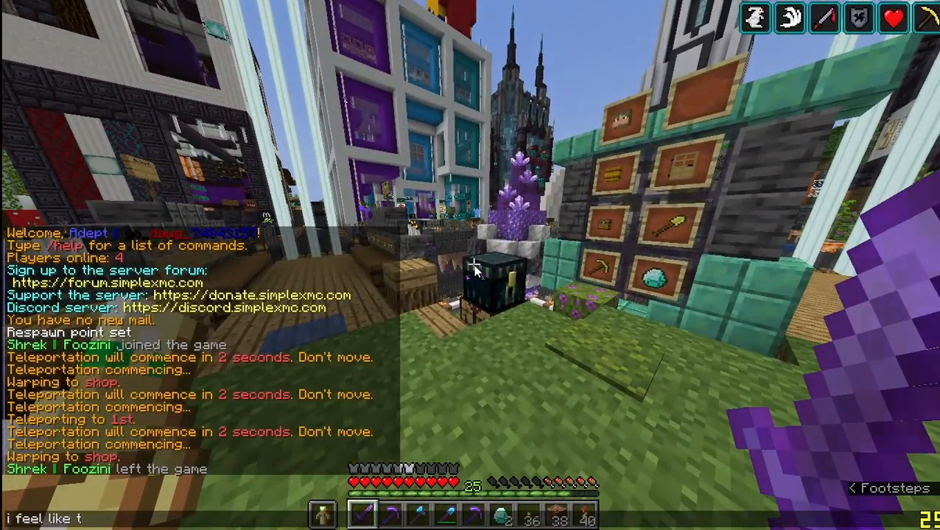
type("he shop got a")
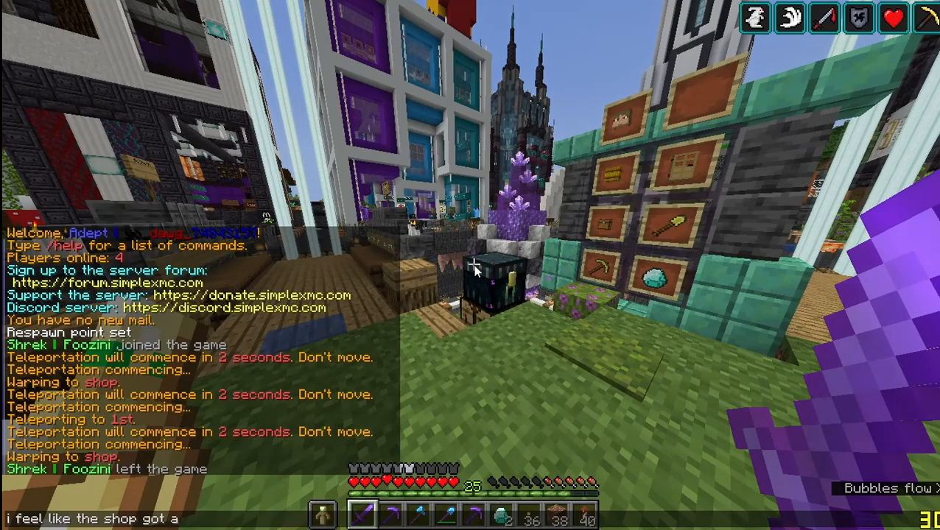
type("whole let")
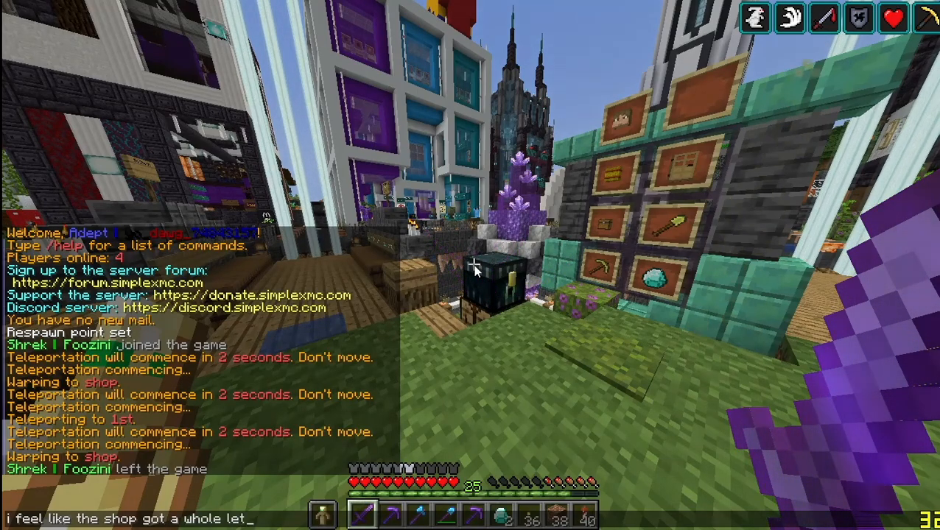
type("less lag")
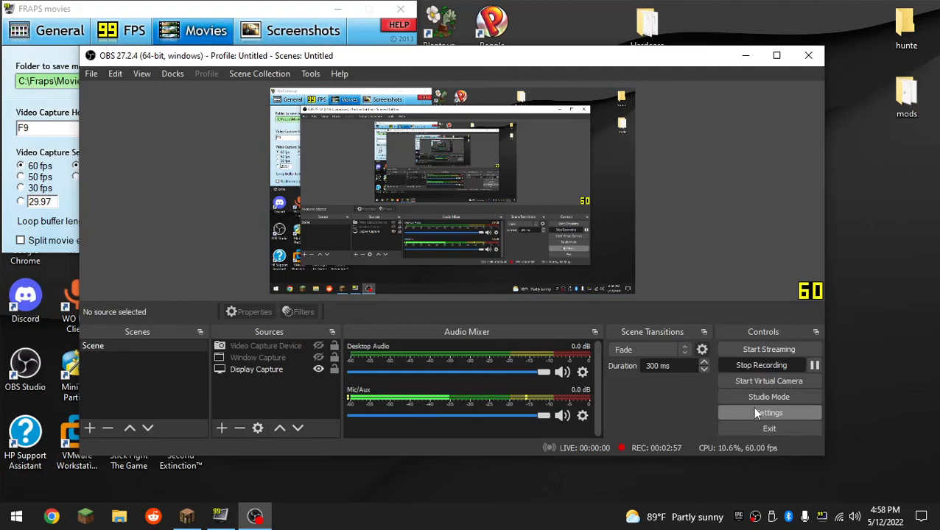
- Review OBS Video (1360x768) and Output recording settings, then bring up File Explorer
left_click(769, 412)
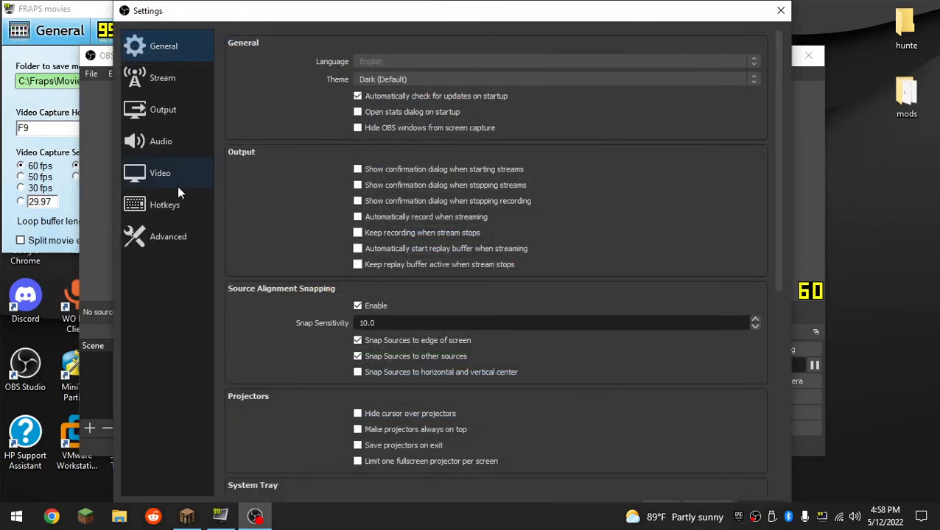
left_click(160, 172)
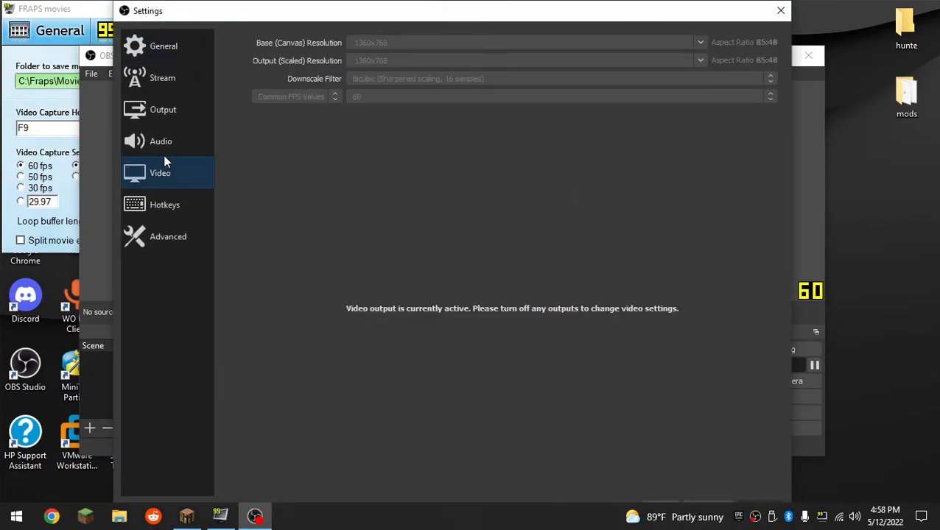
left_click(162, 109)
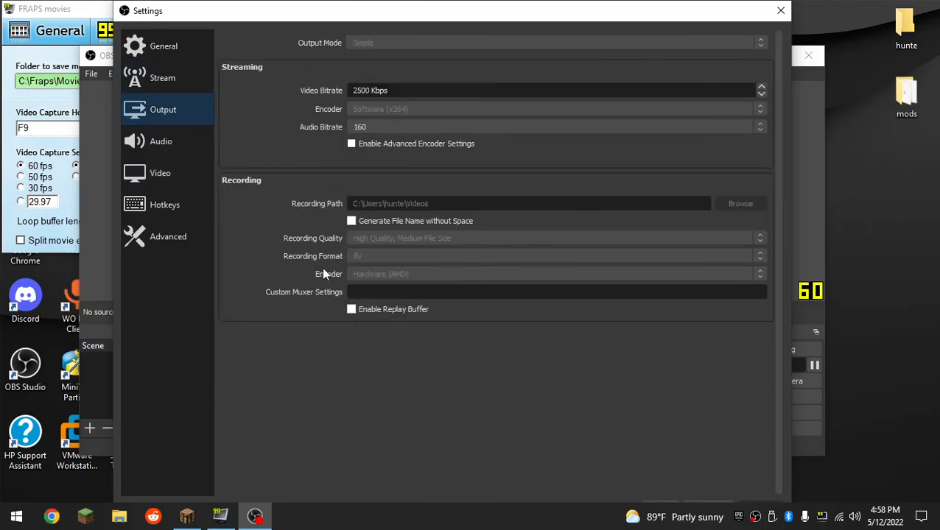
mouse_move(346, 239)
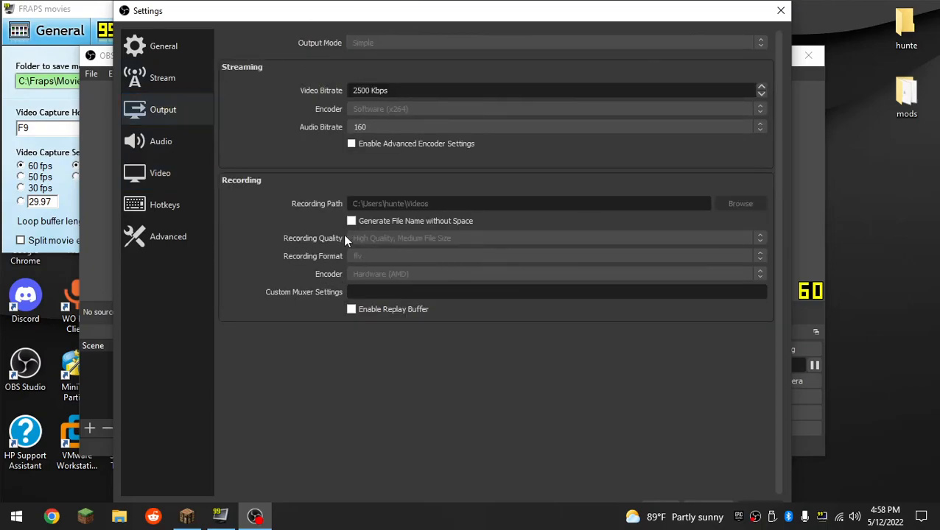
mouse_move(87, 488)
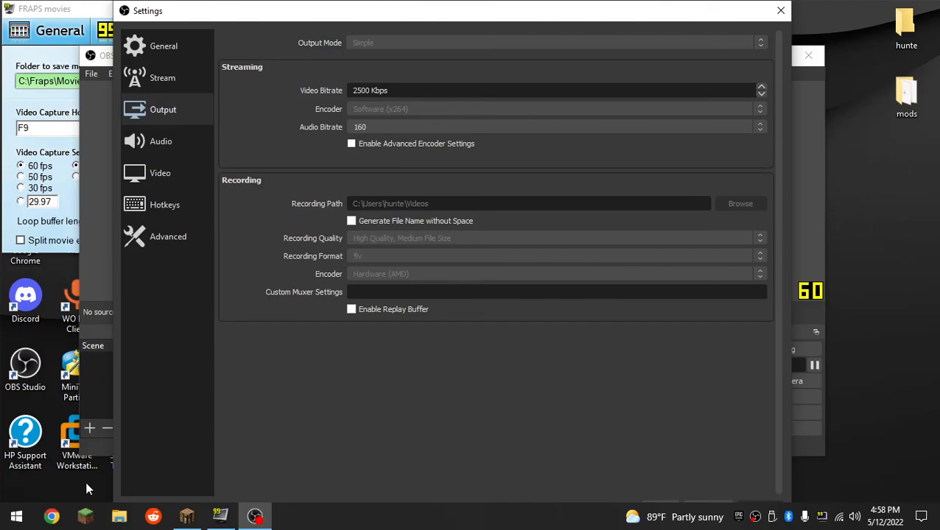
left_click(119, 515)
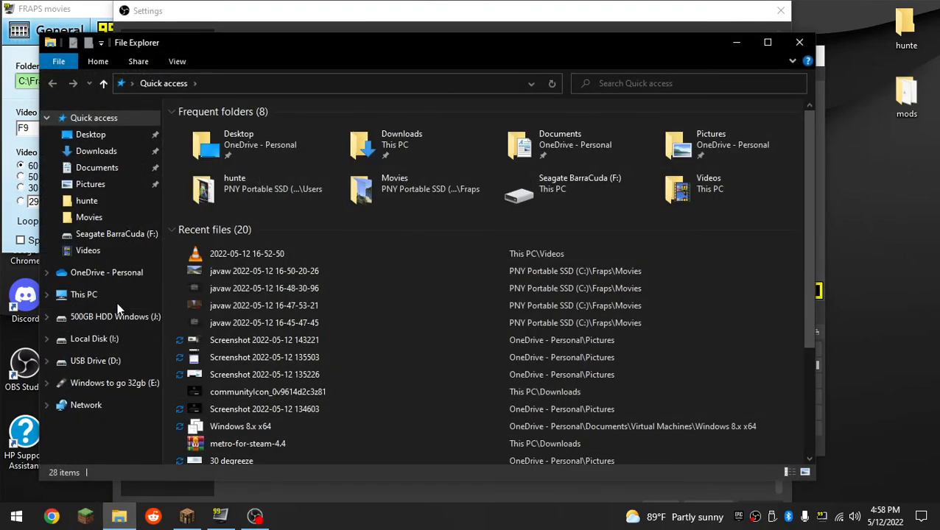
- Show This PC with its seven folders and six drives' free space
left_click(83, 294)
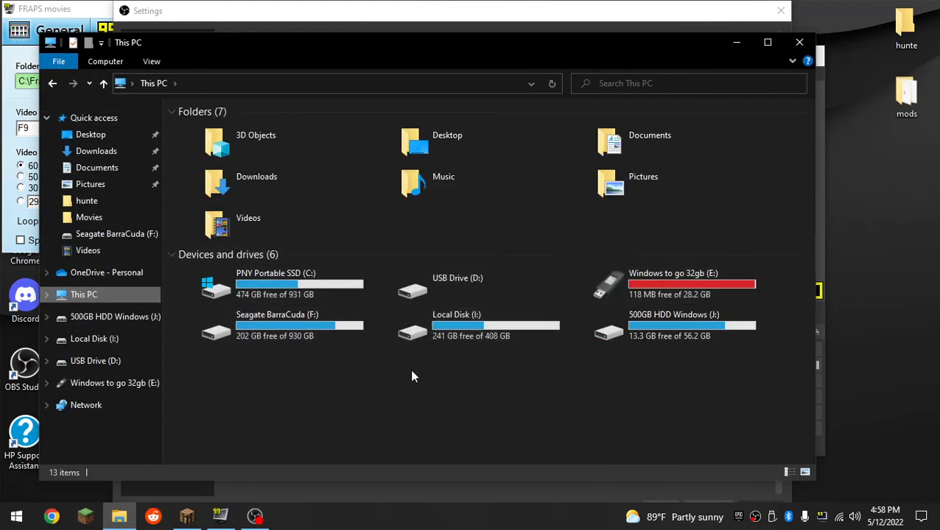
mouse_move(247, 365)
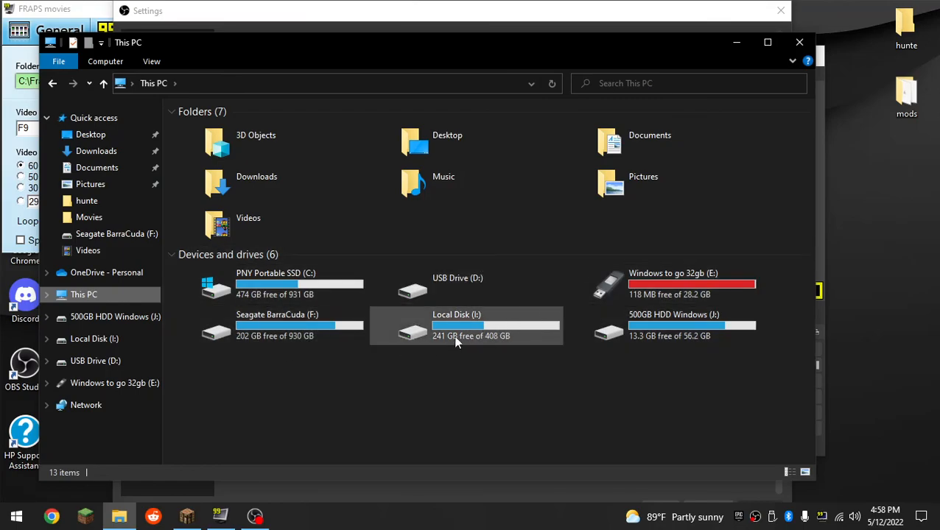
mouse_move(412, 333)
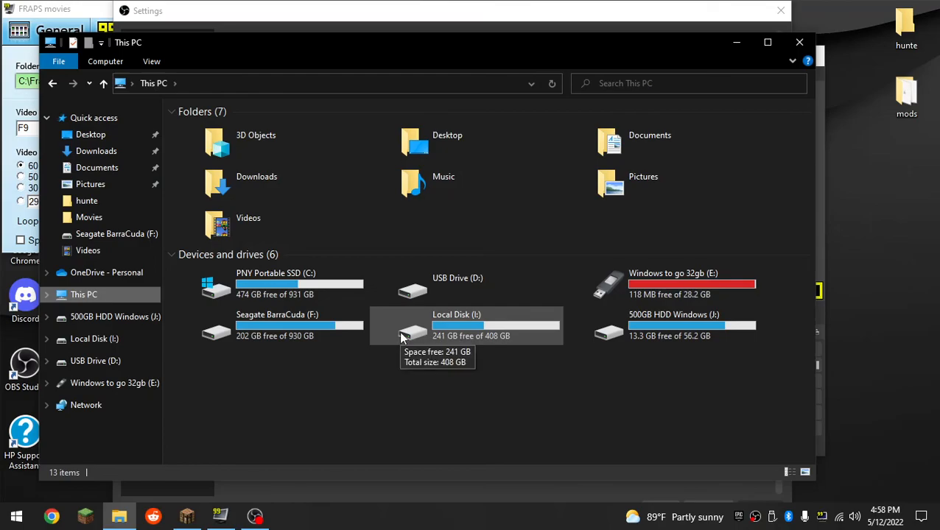
mouse_move(725, 126)
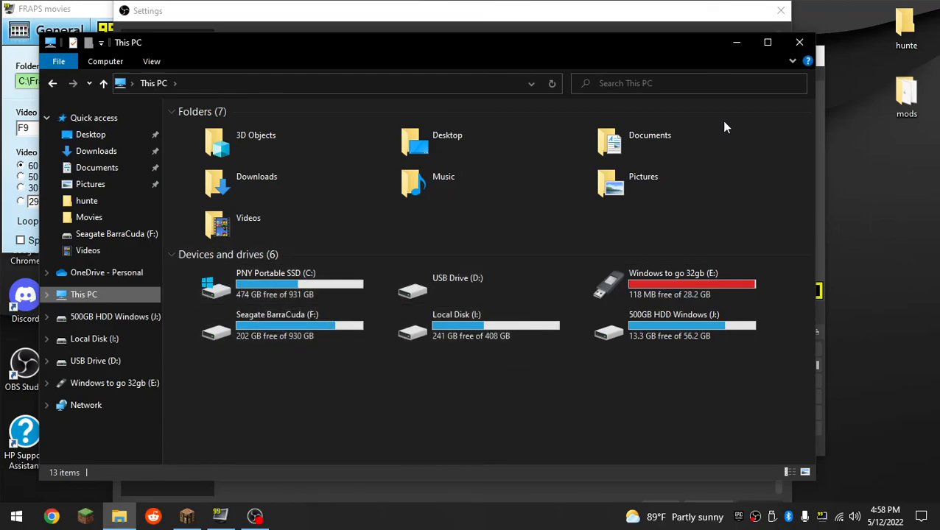